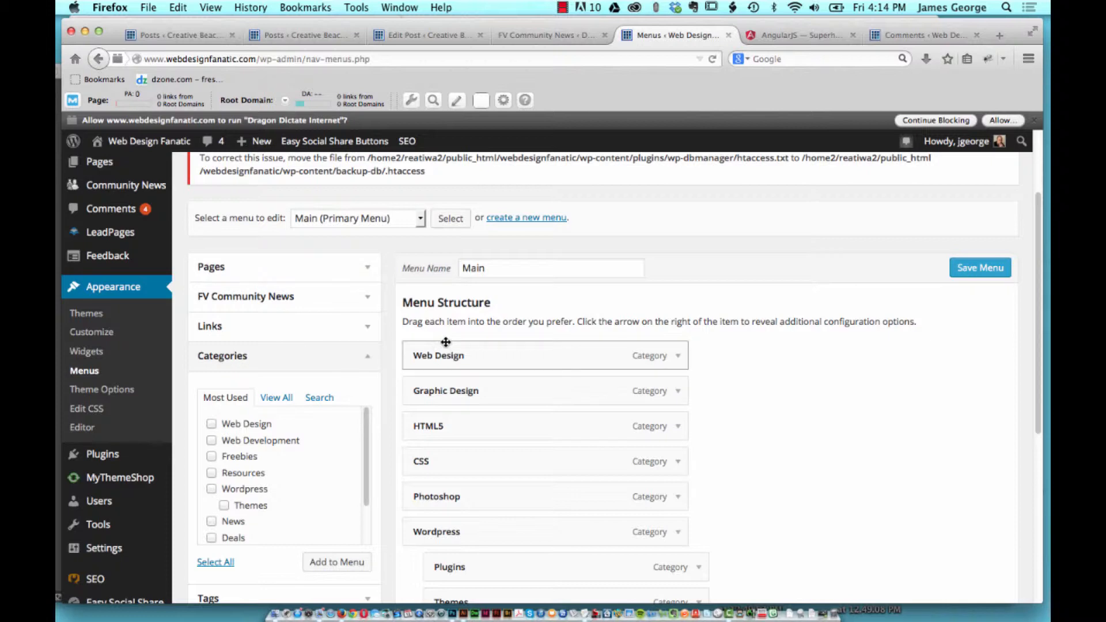
mouse_move(554, 232)
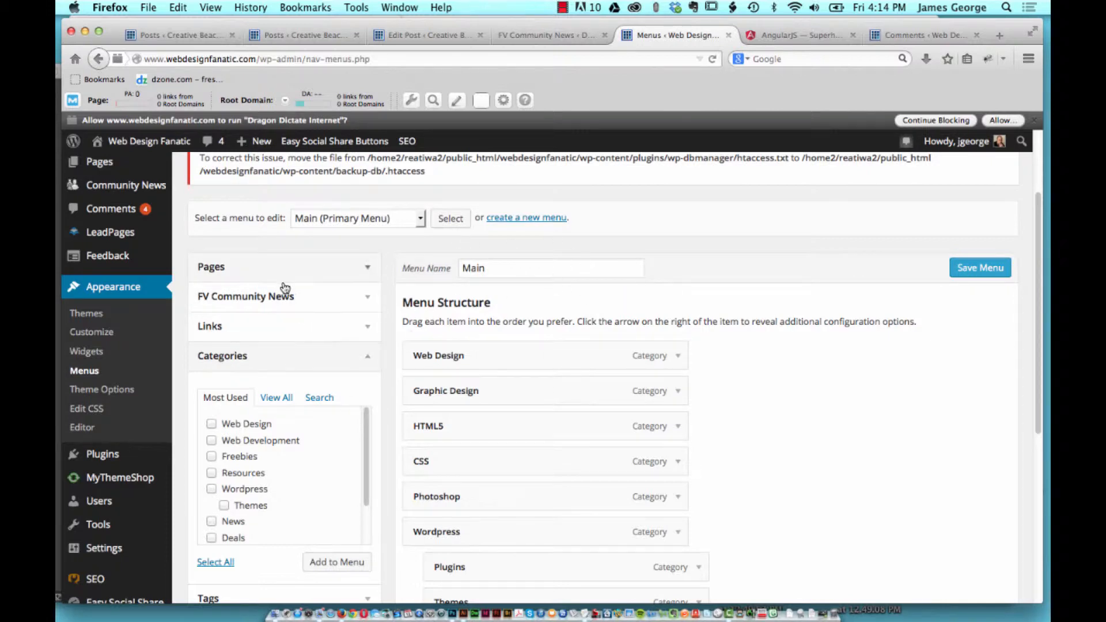
mouse_move(149, 141)
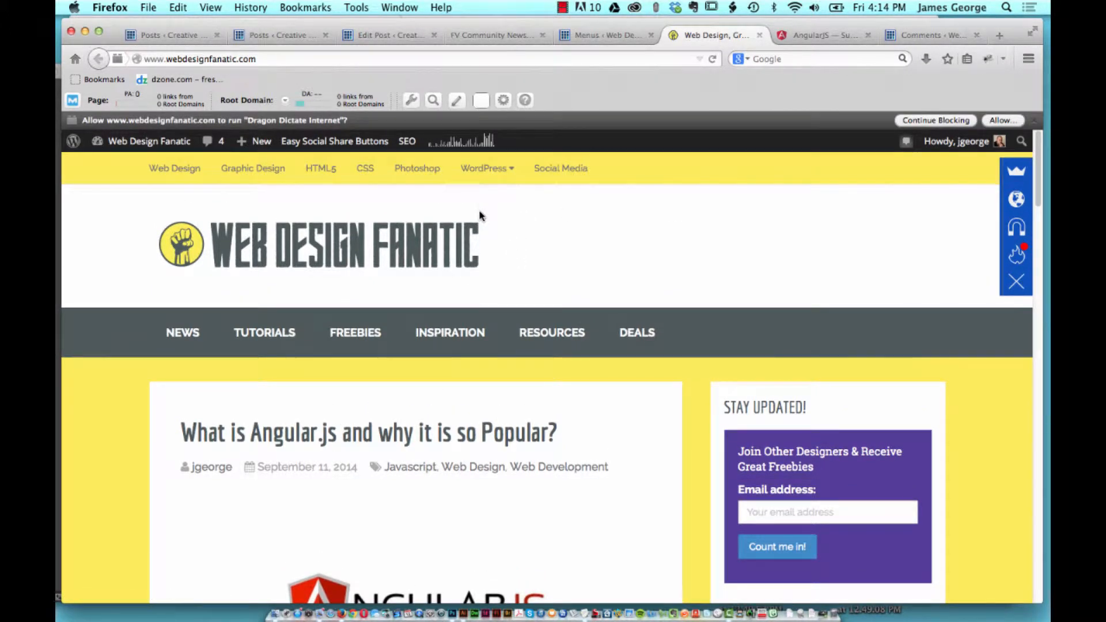
mouse_move(490, 209)
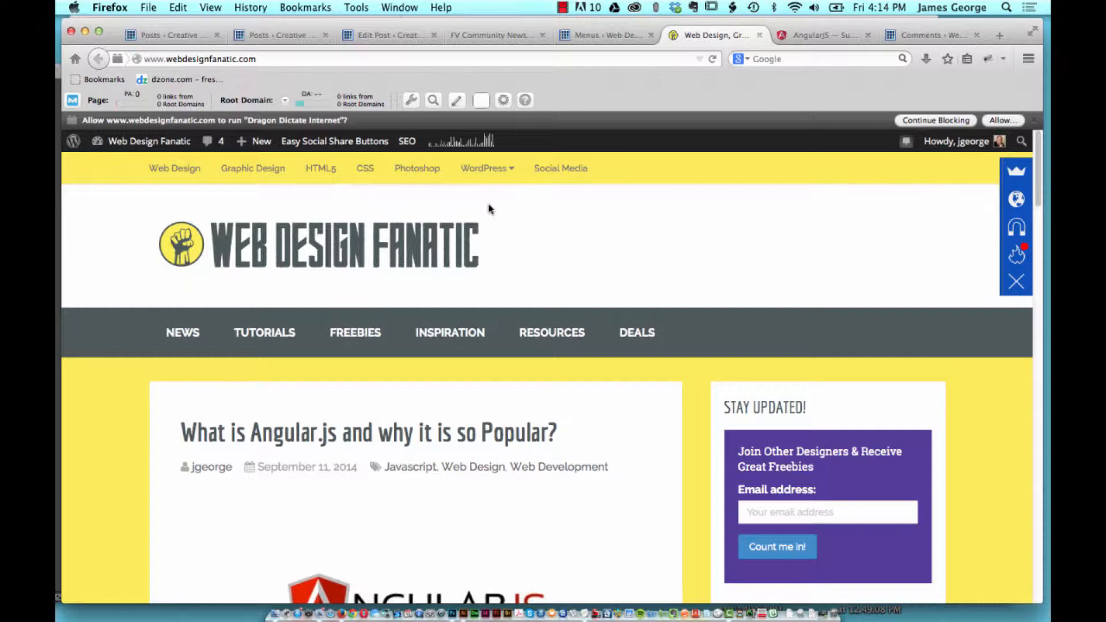
View the Optimize WordPress With These Tips article via the Wordpress menu, then return to Menus.
click(486, 168)
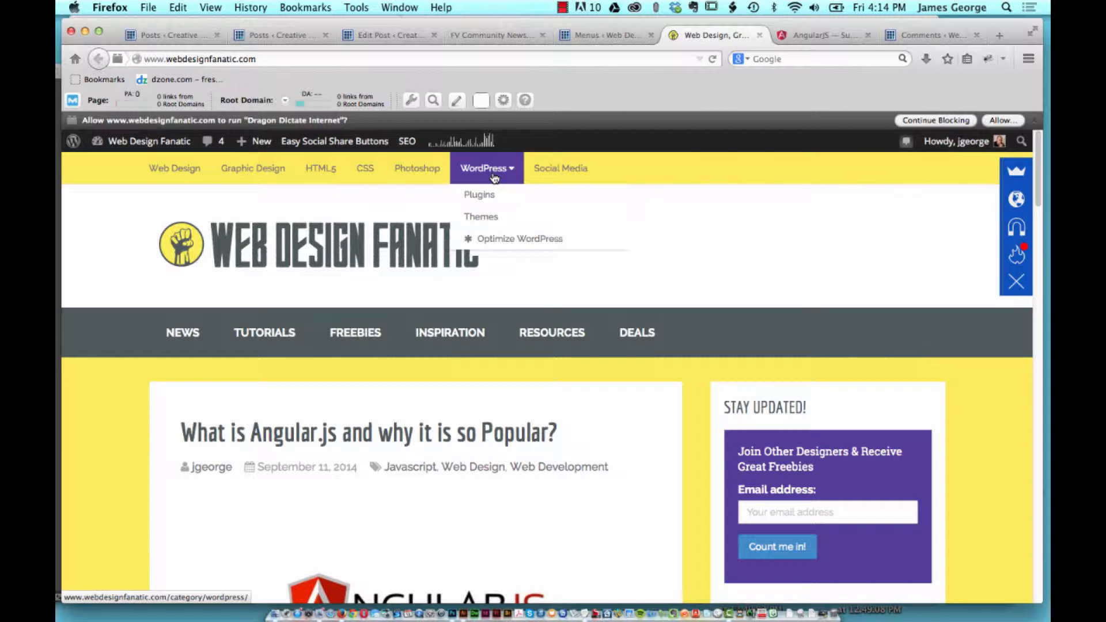
mouse_move(147, 241)
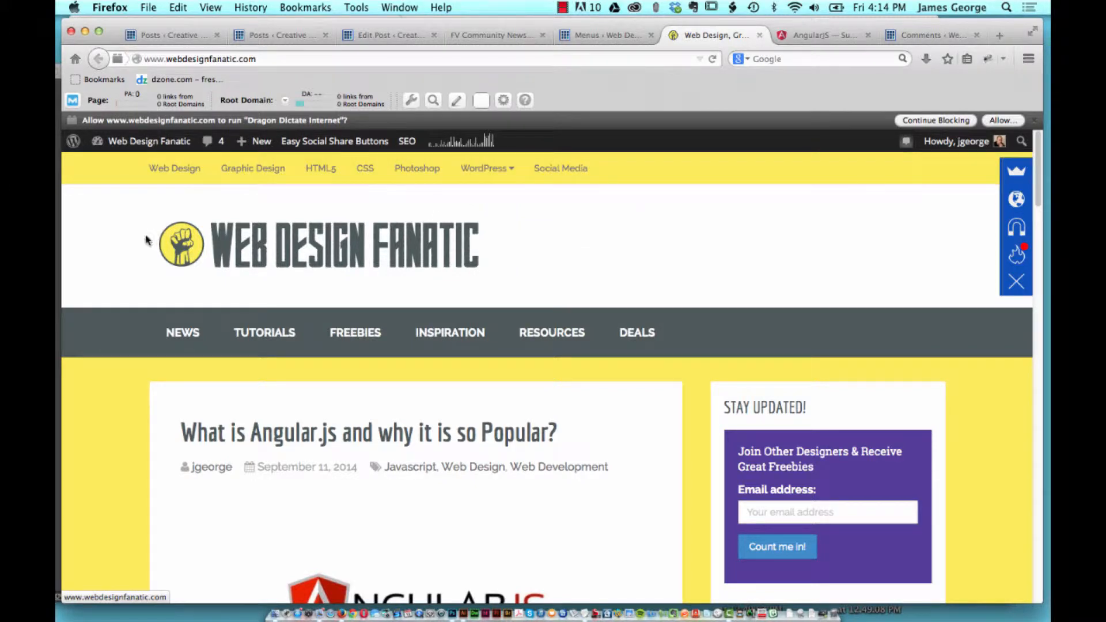
mouse_move(417, 173)
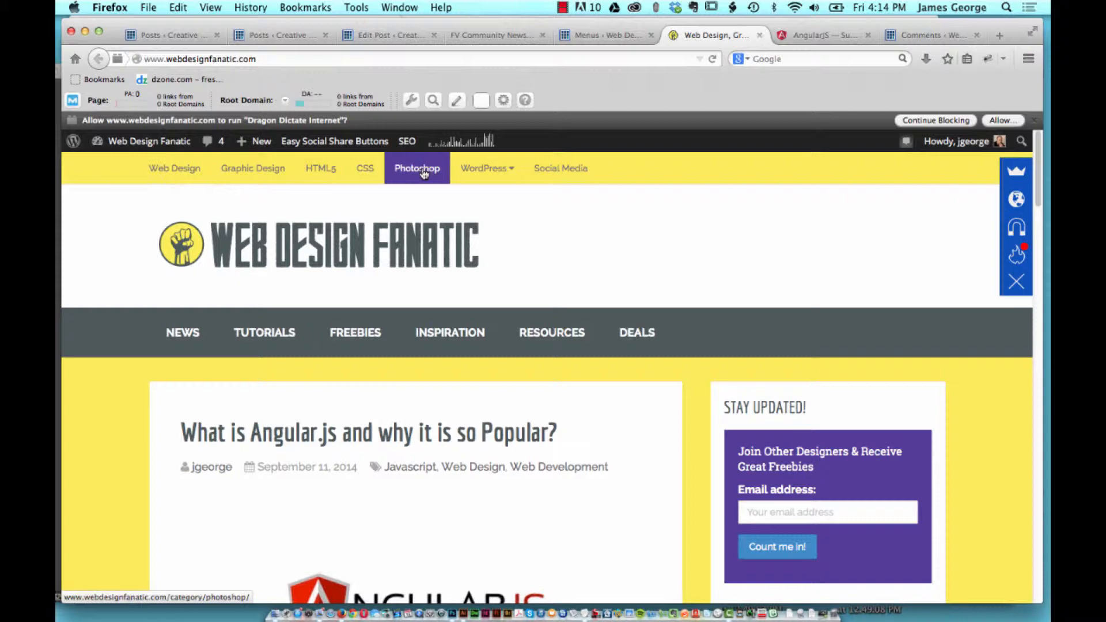
mouse_move(390, 199)
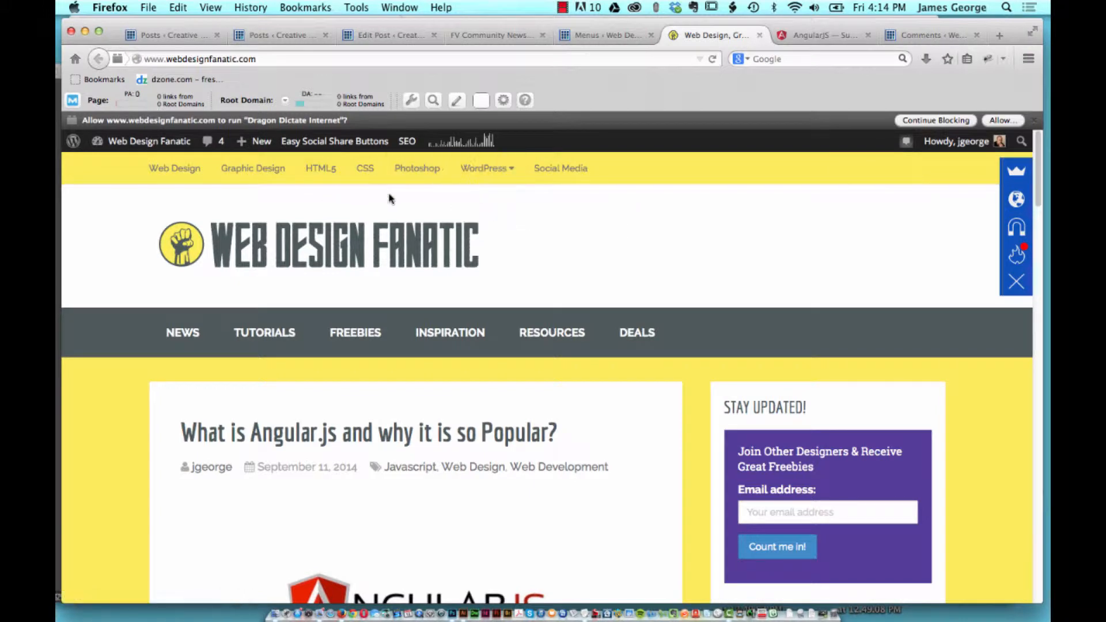
click(486, 168)
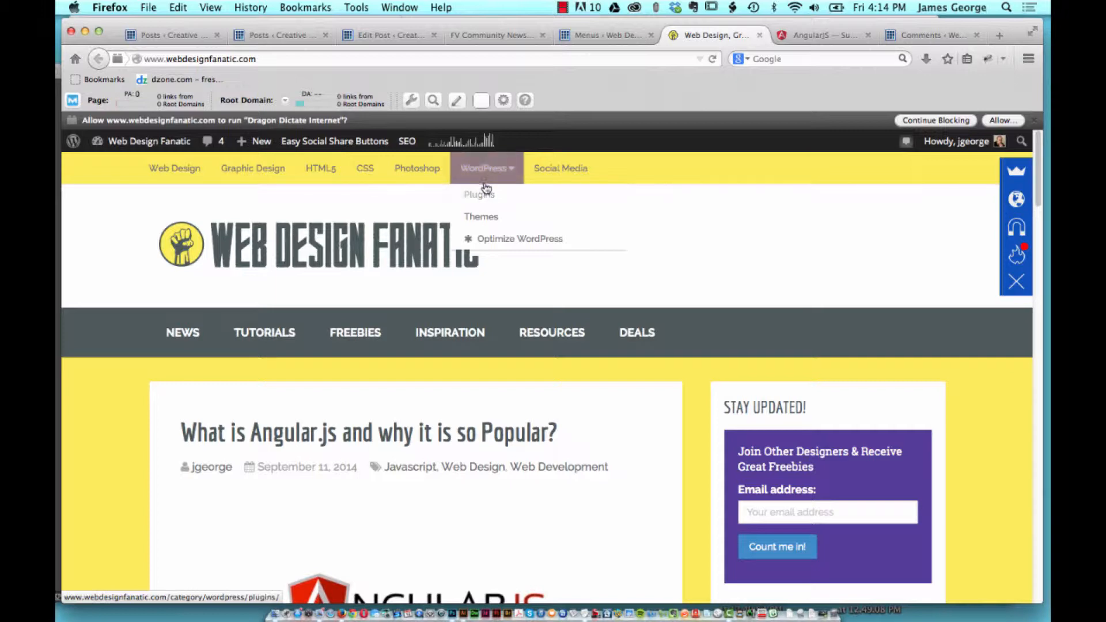
mouse_move(503, 235)
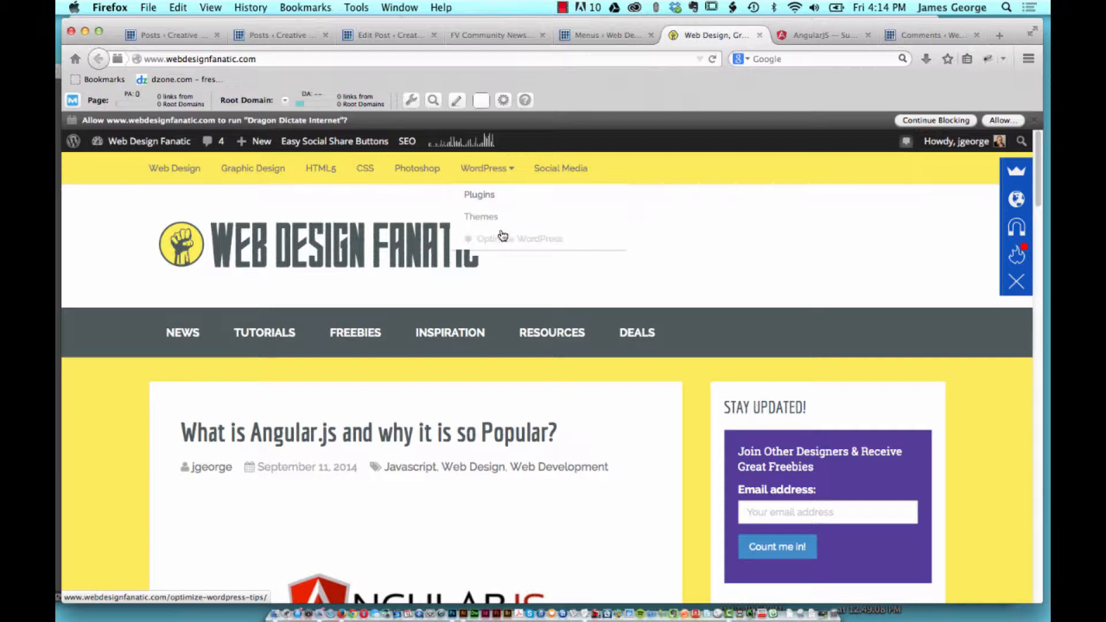
mouse_move(501, 217)
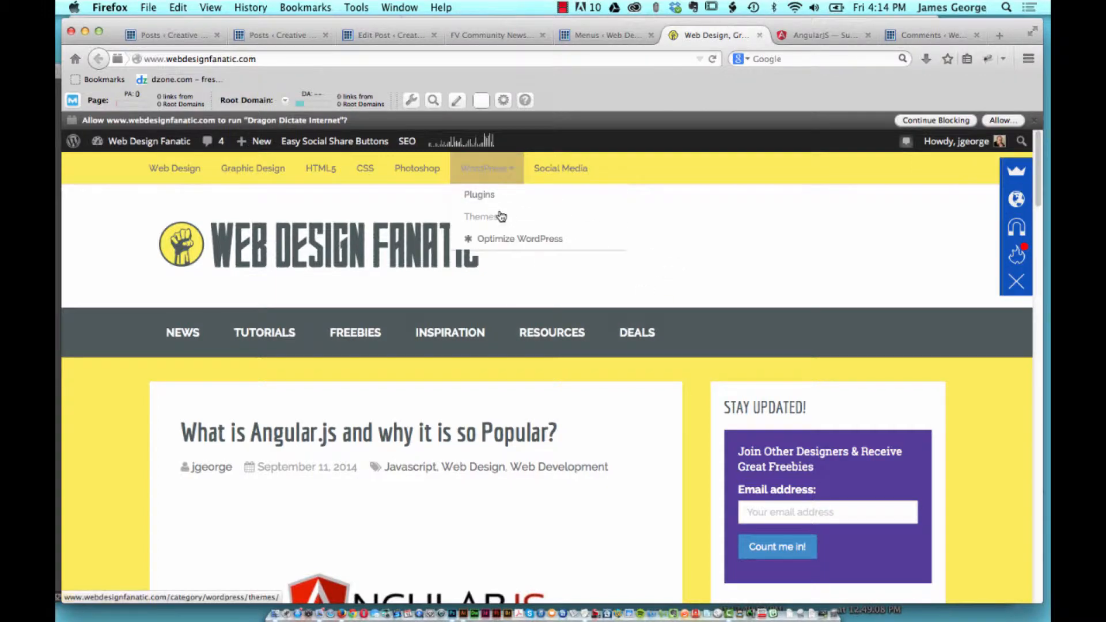
click(519, 239)
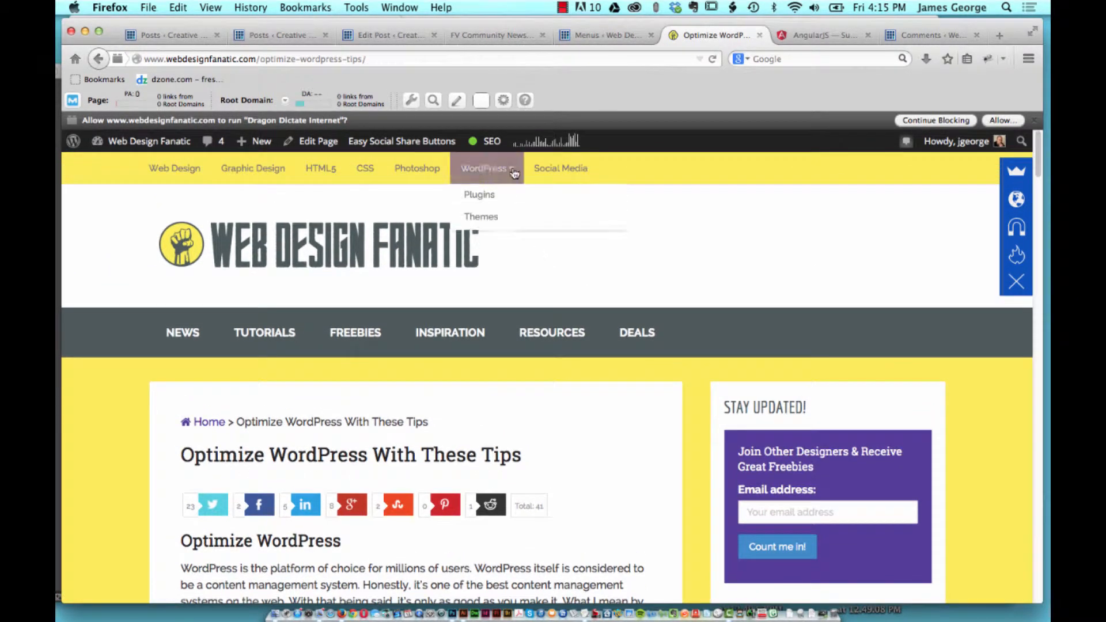
mouse_move(571, 318)
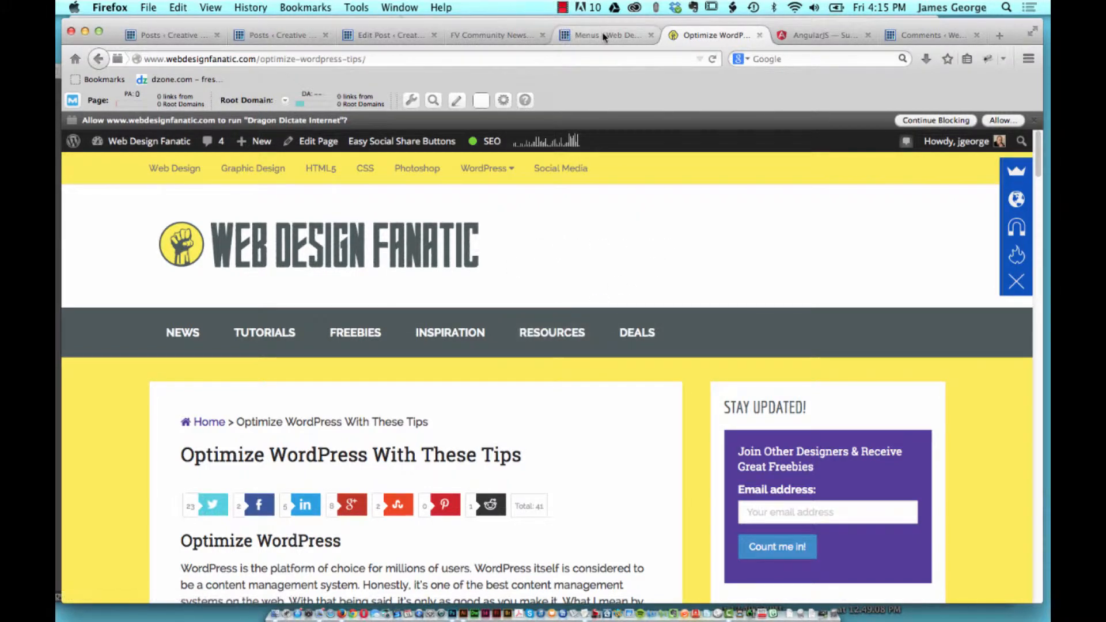
mouse_move(596, 37)
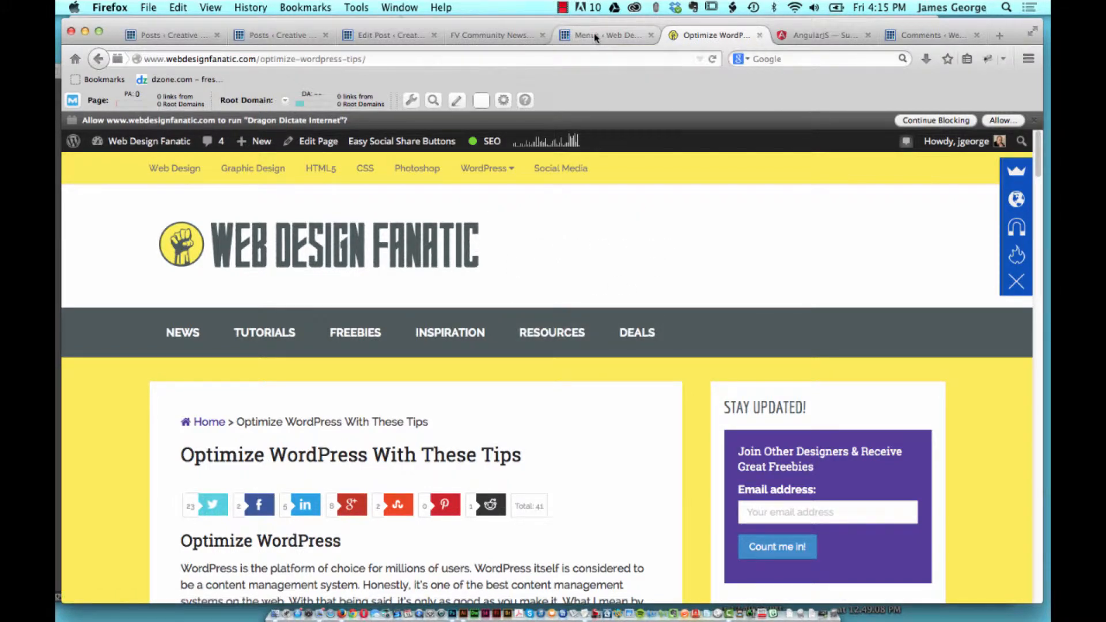
click(598, 35)
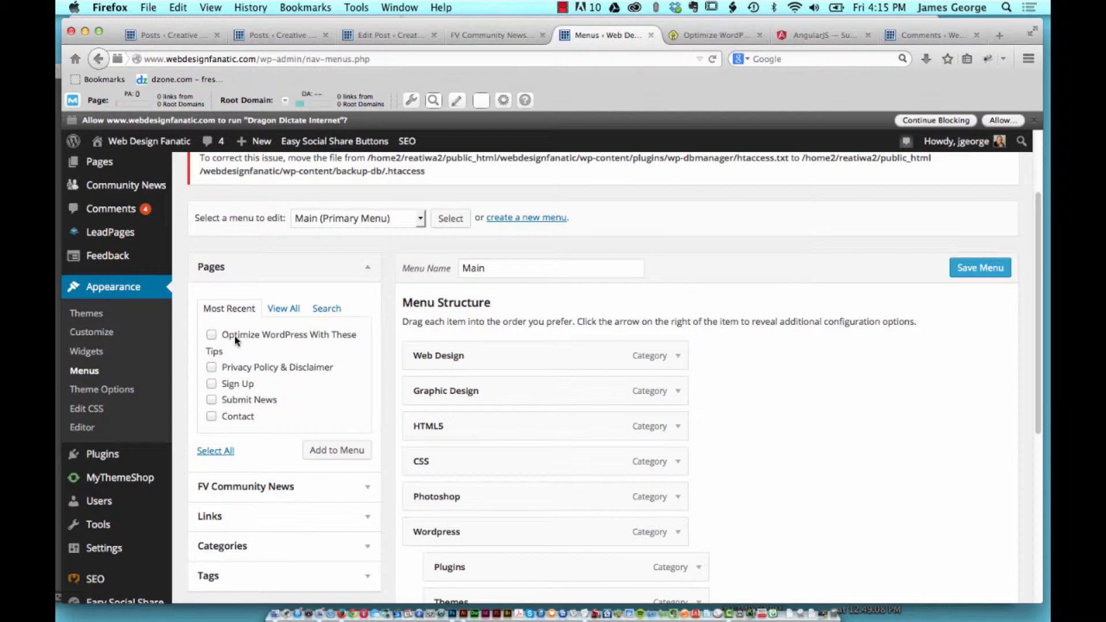
mouse_move(216, 379)
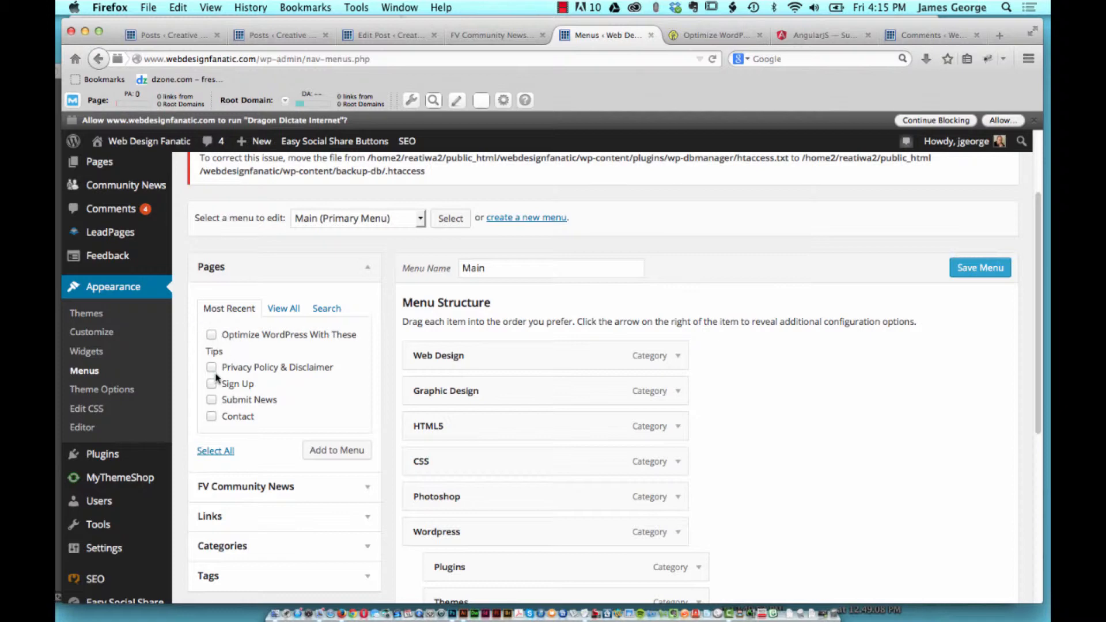
mouse_move(784, 326)
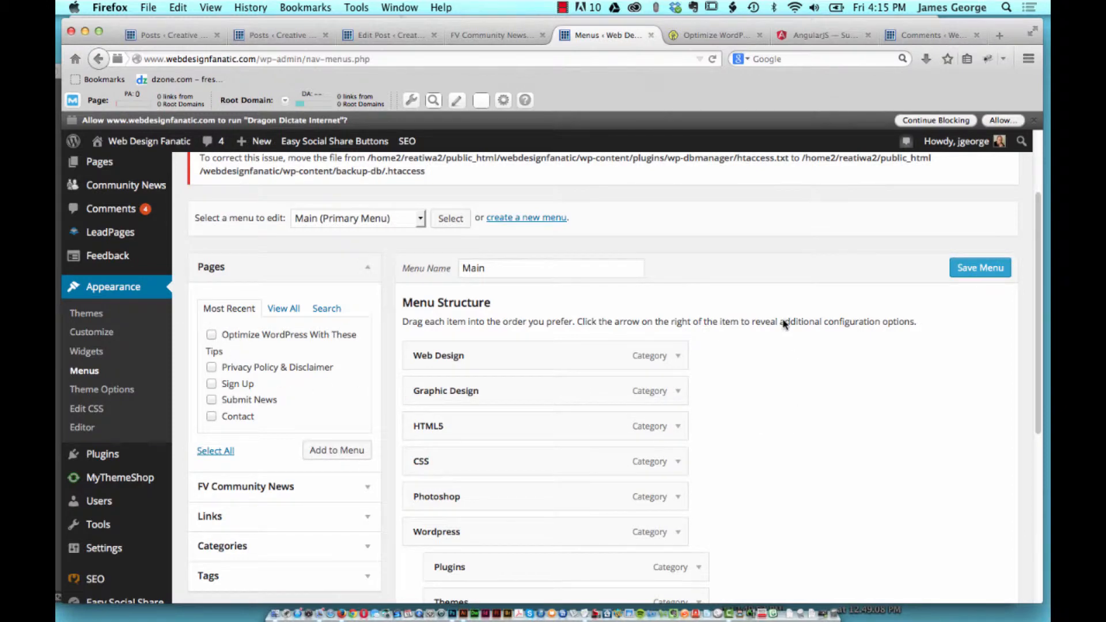
Scroll the Main menu structure to confirm Optimize WordPress is nested under Wordpress.
scroll(down, 3)
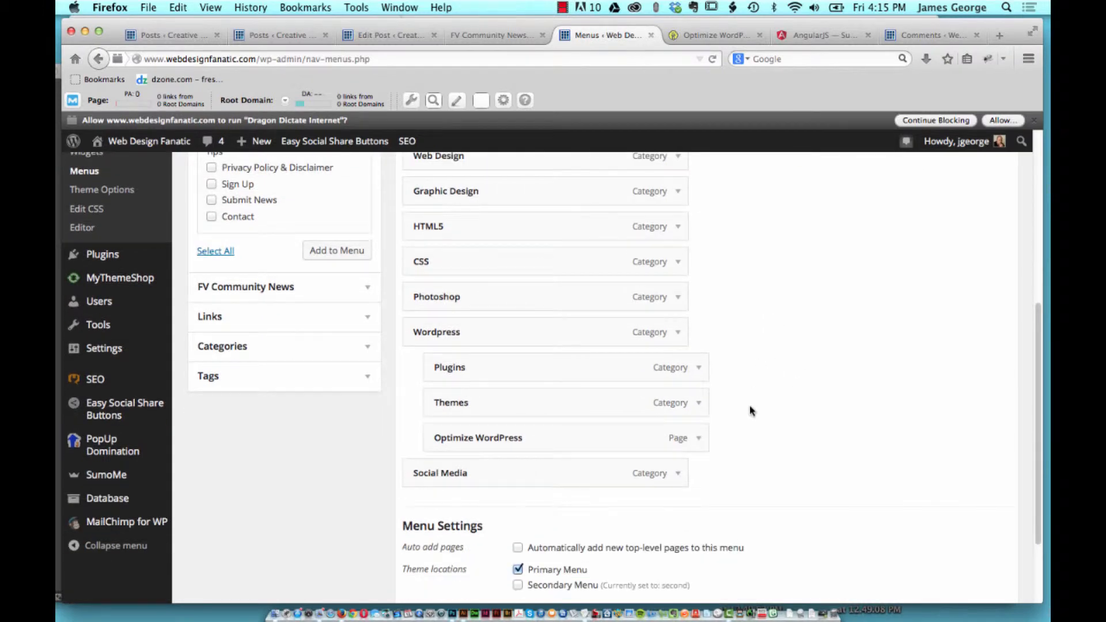
scroll(up, 3)
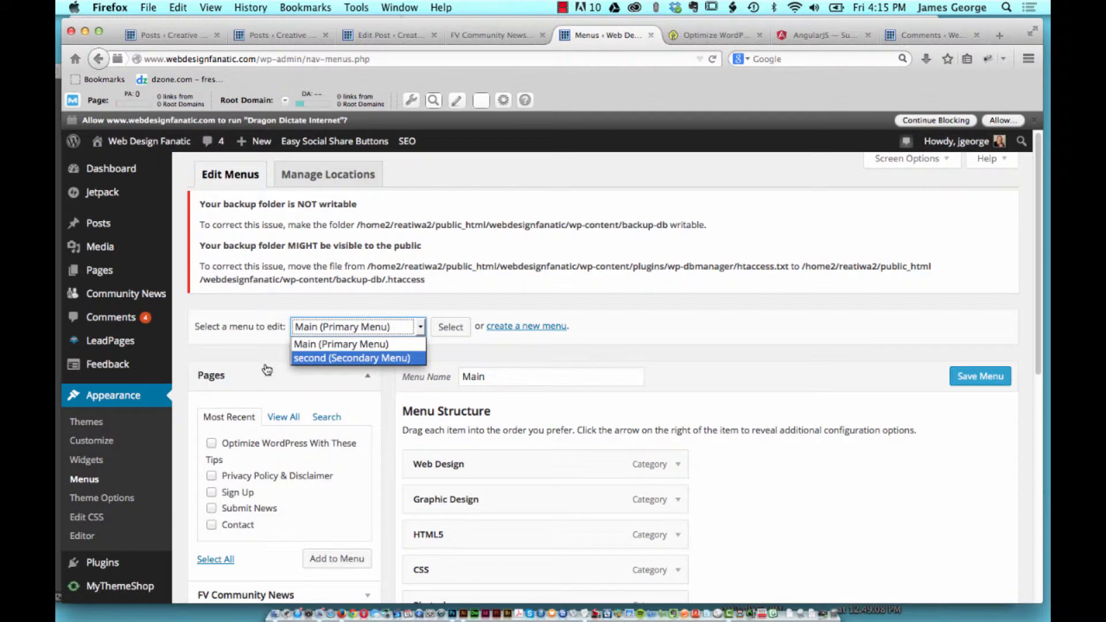
mouse_move(268, 358)
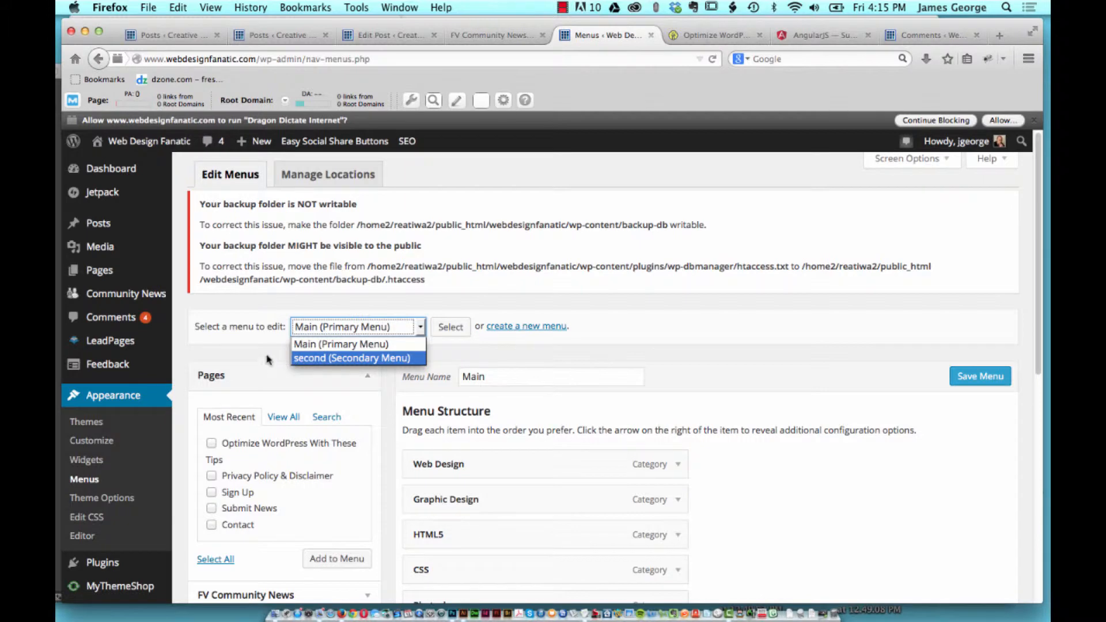
click(340, 344)
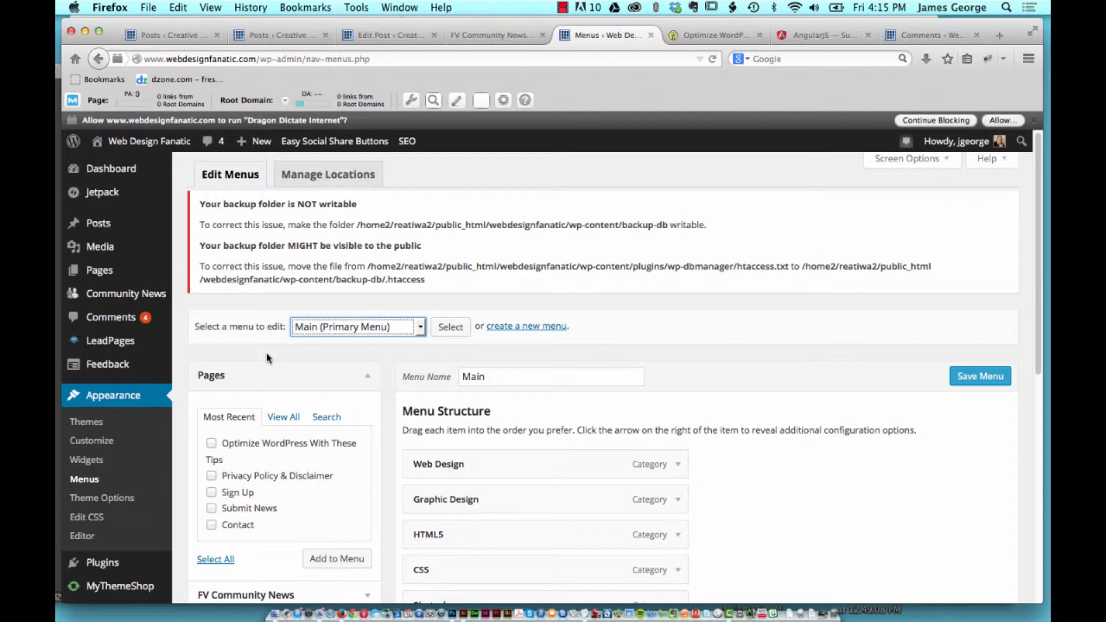
mouse_move(577, 369)
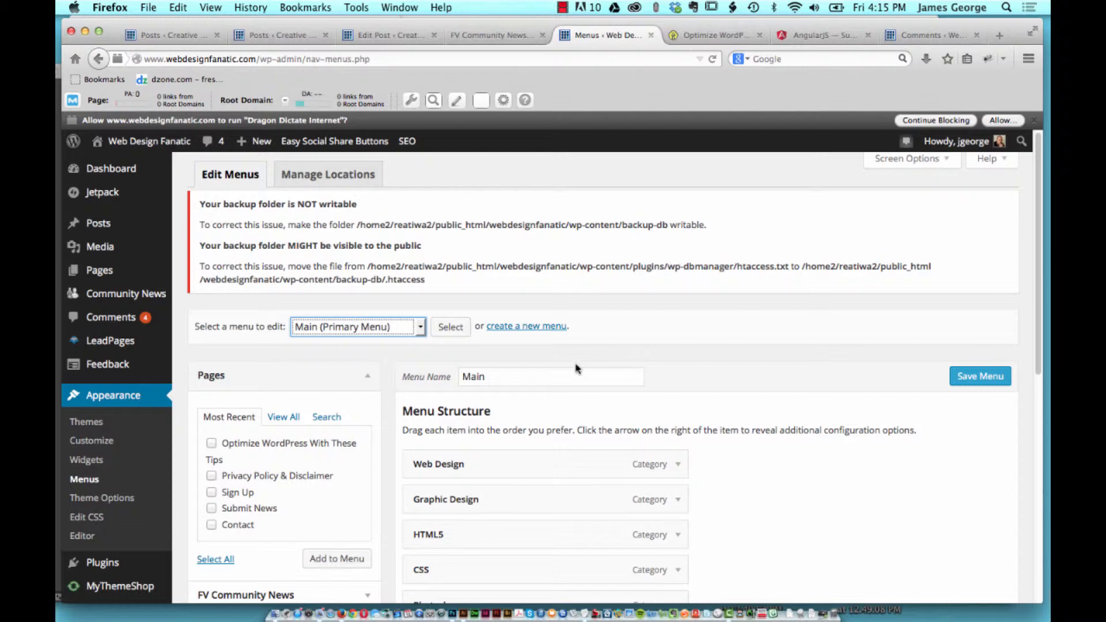
mouse_move(933, 481)
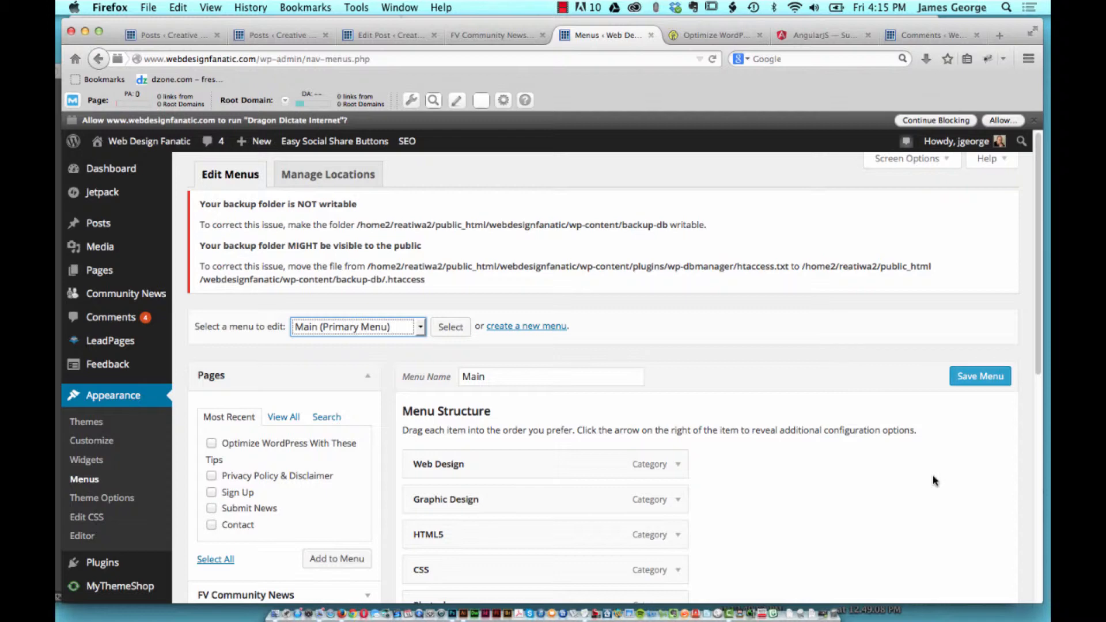
mouse_move(678, 353)
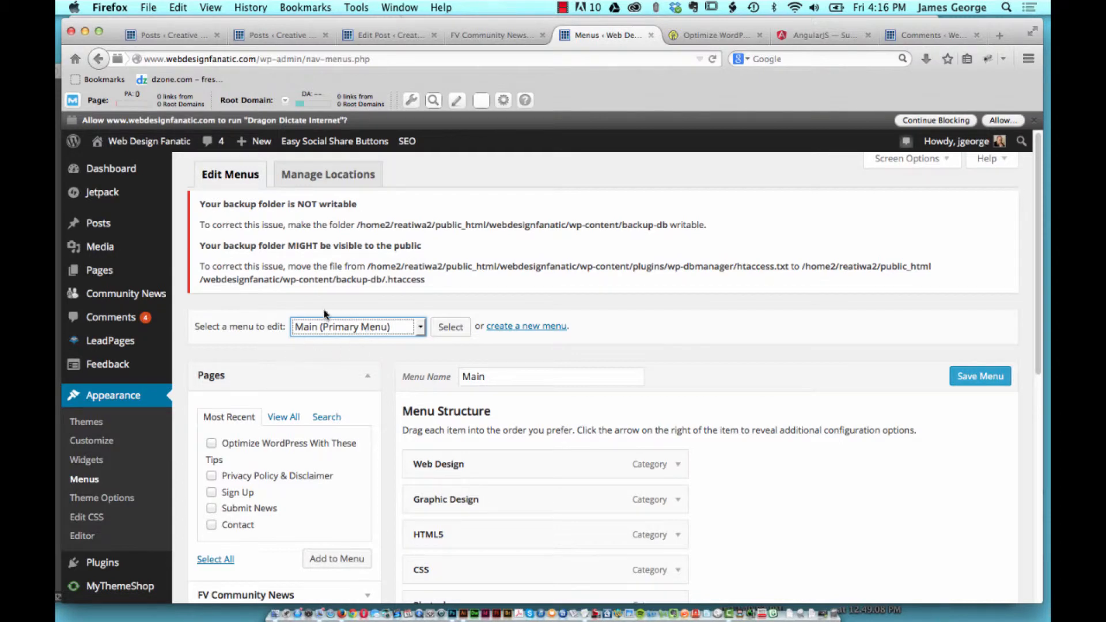
Expand the Optimize WordPress item to show its Navigation Label and Asterisk icon.
scroll(down, 3)
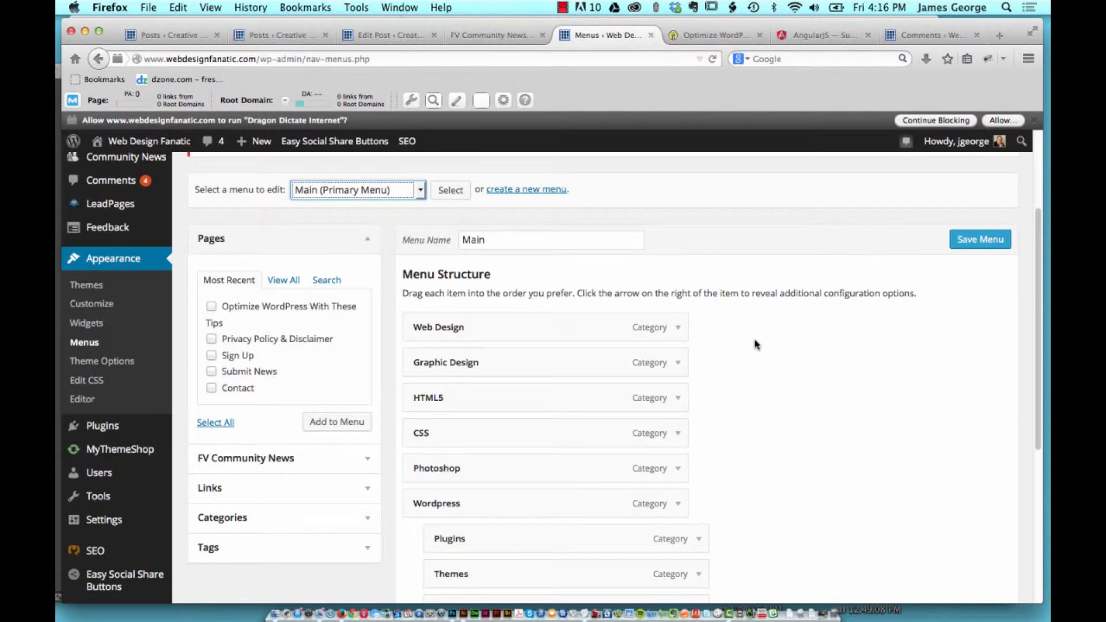
scroll(down, 3)
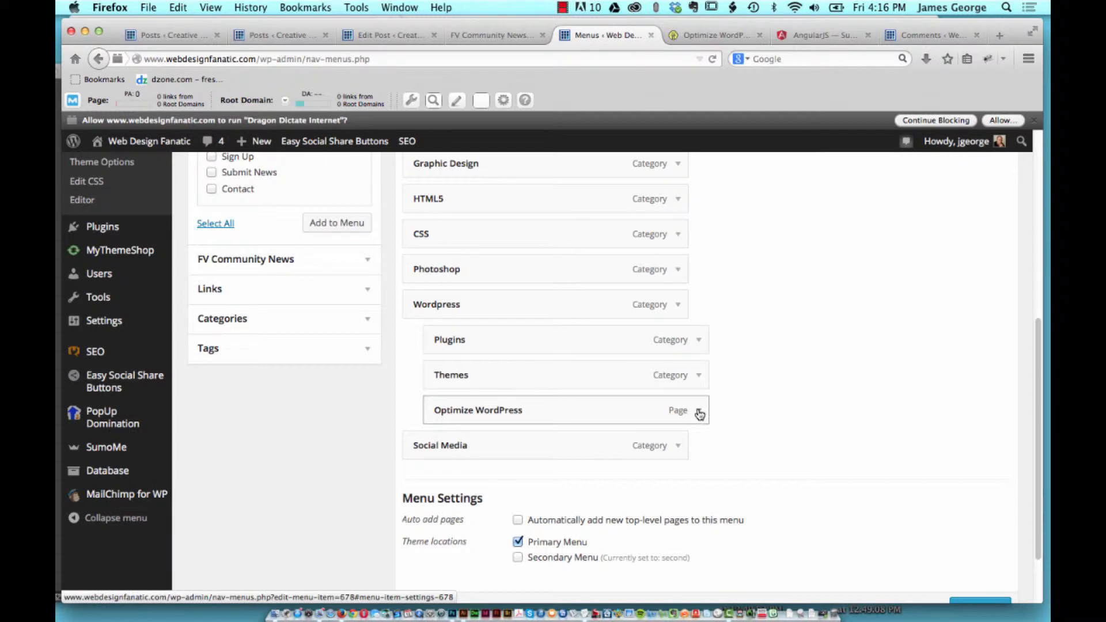
click(700, 411)
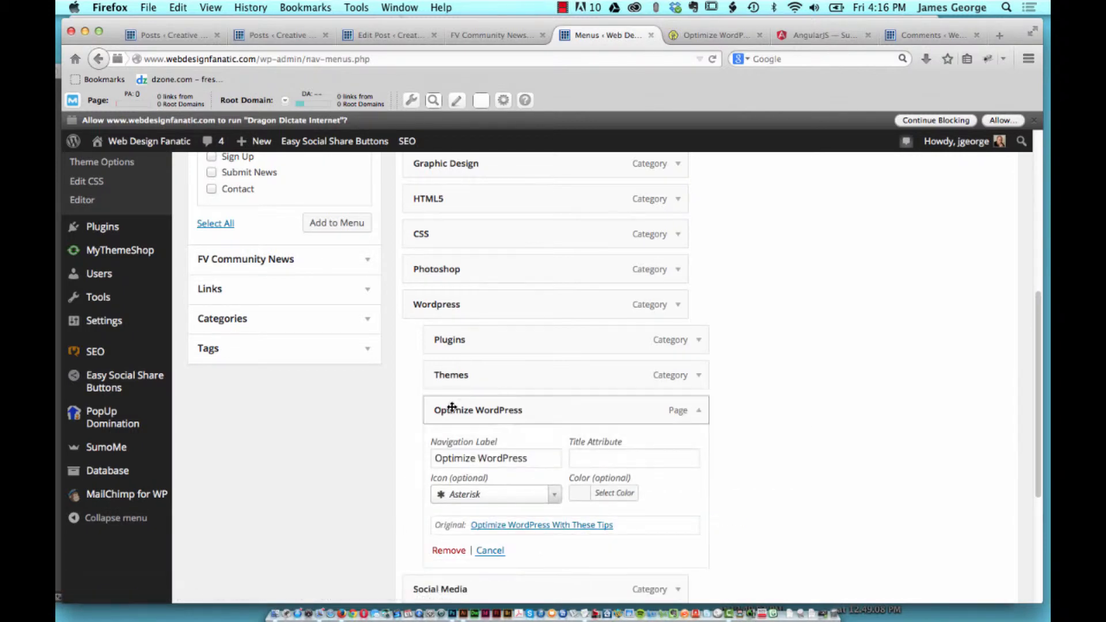
mouse_move(469, 406)
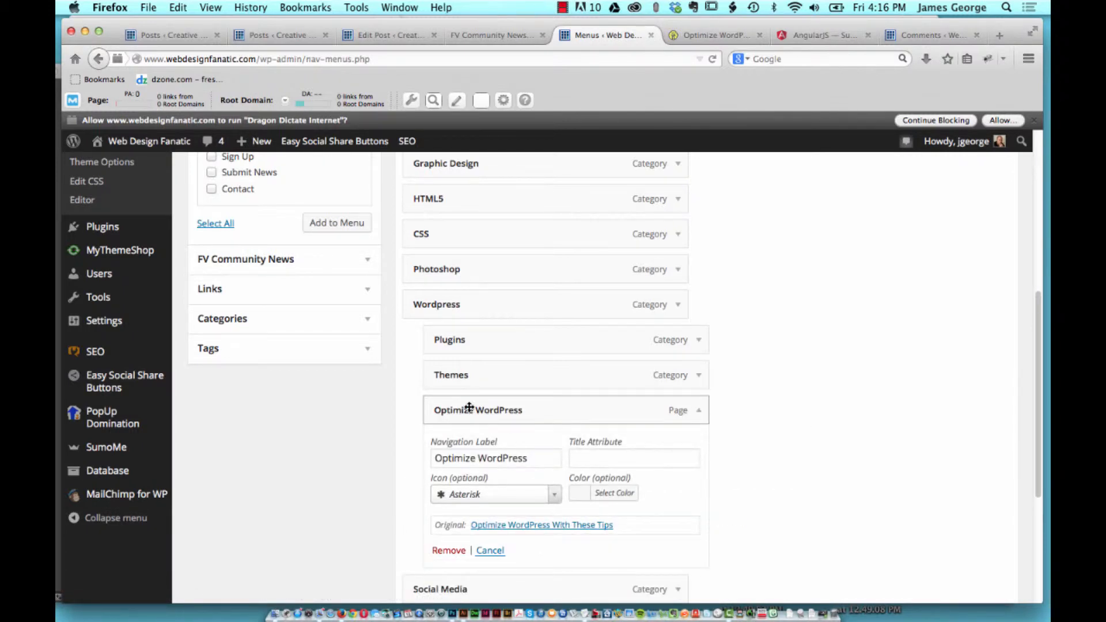
mouse_move(395, 434)
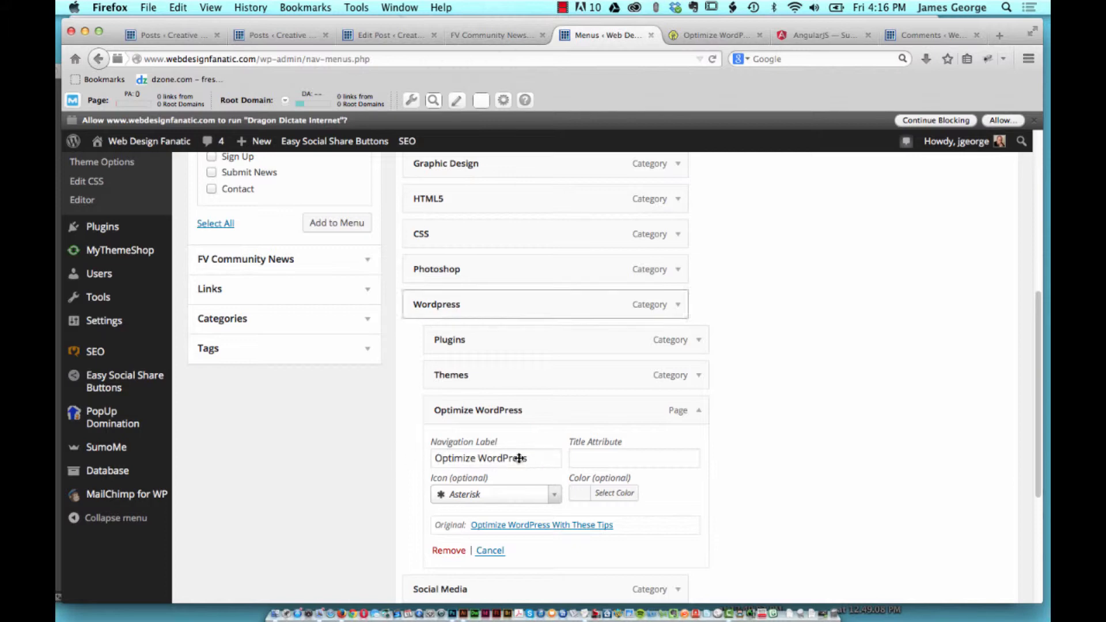
Compare the live Optimize WordPress post with the menu editor, ending on the live post.
click(714, 35)
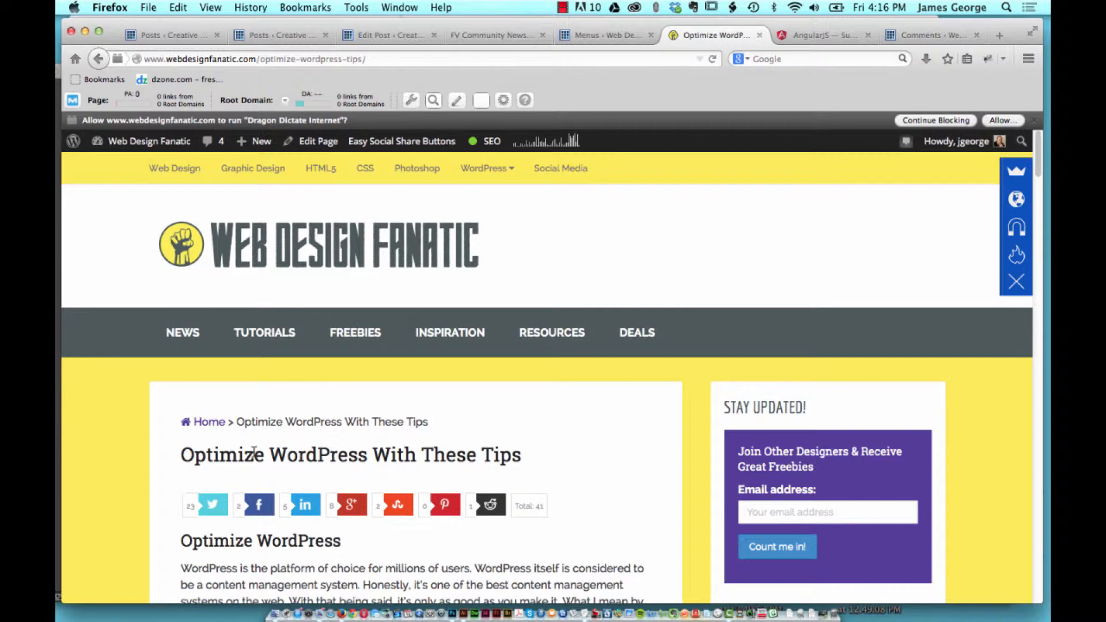
click(607, 35)
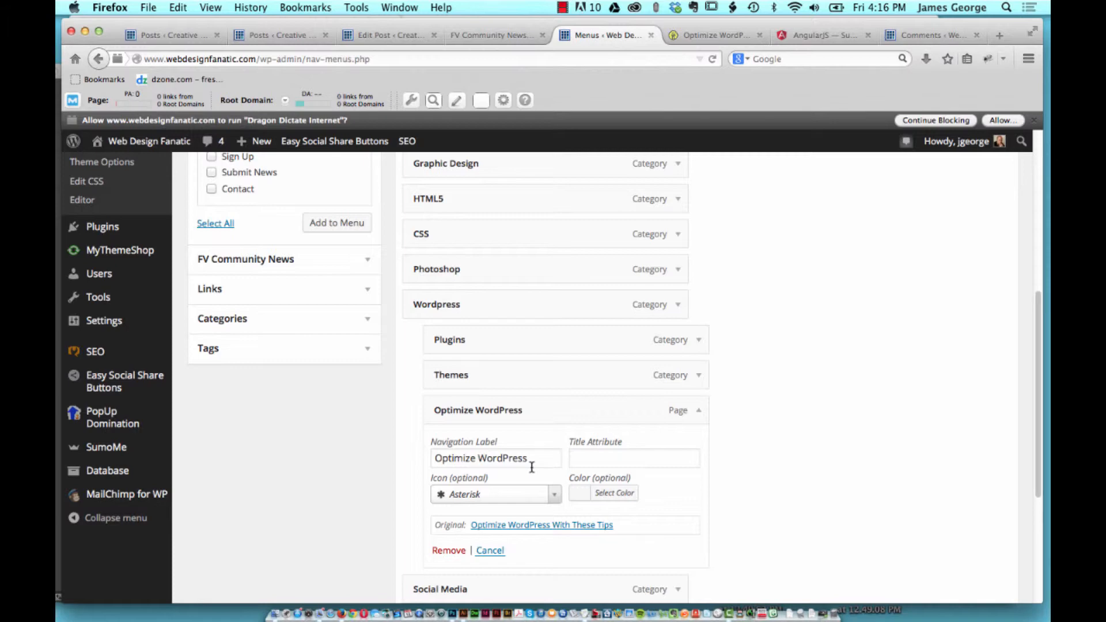
scroll(down, 3)
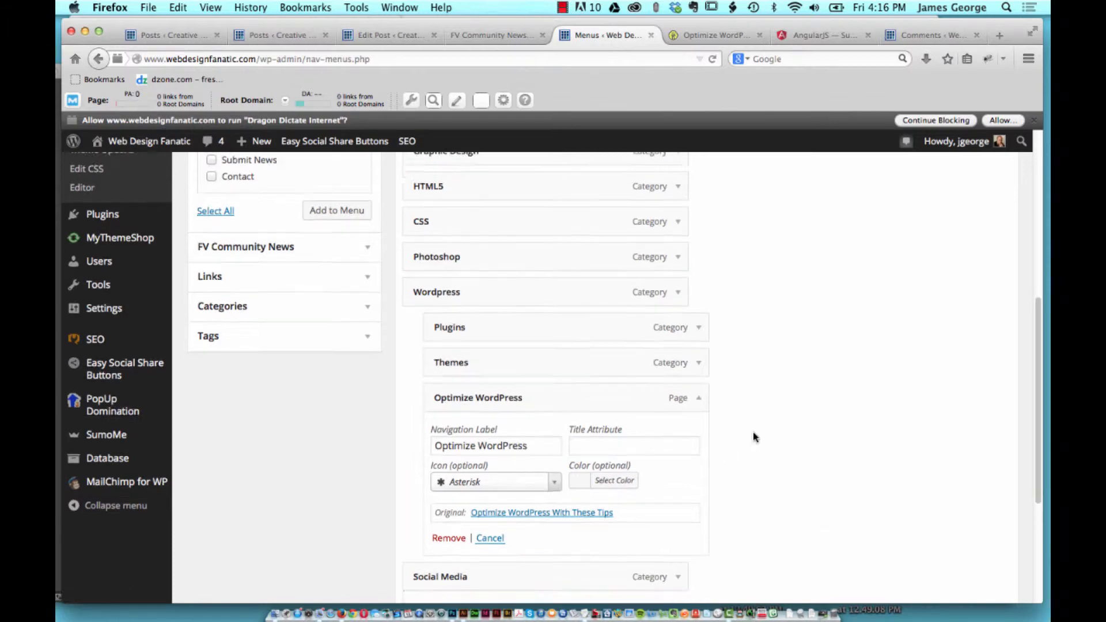
scroll(down, 3)
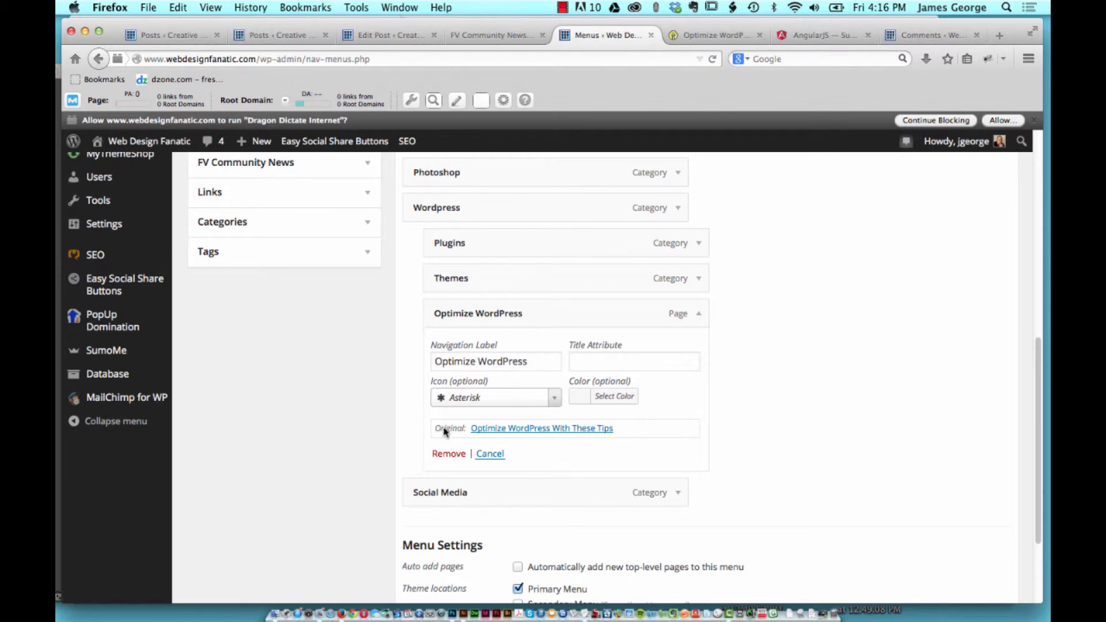
mouse_move(544, 433)
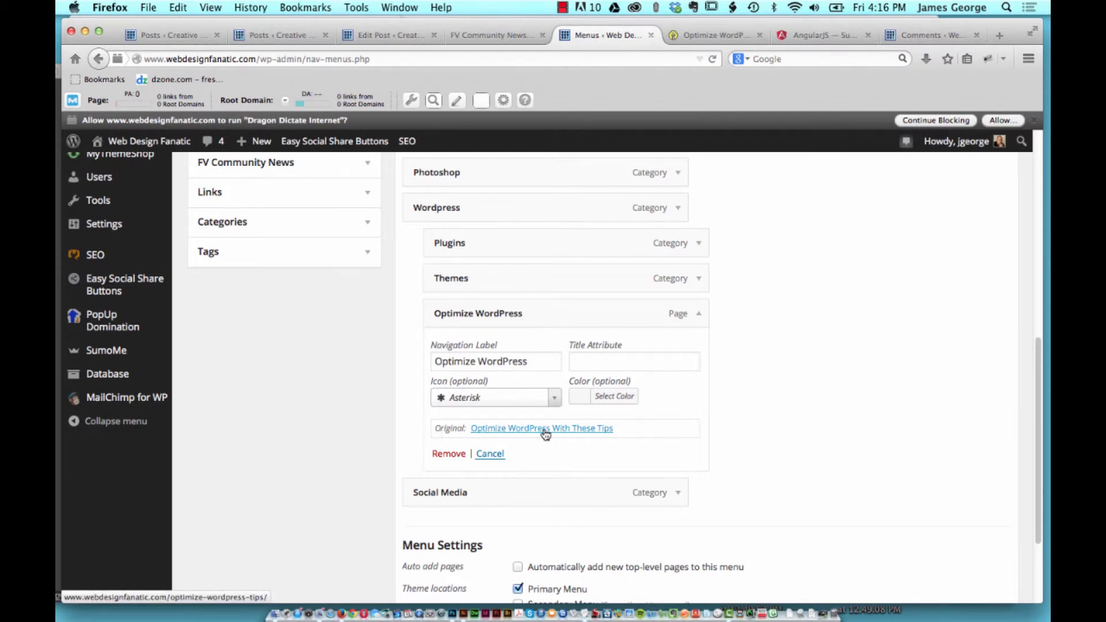
mouse_move(793, 257)
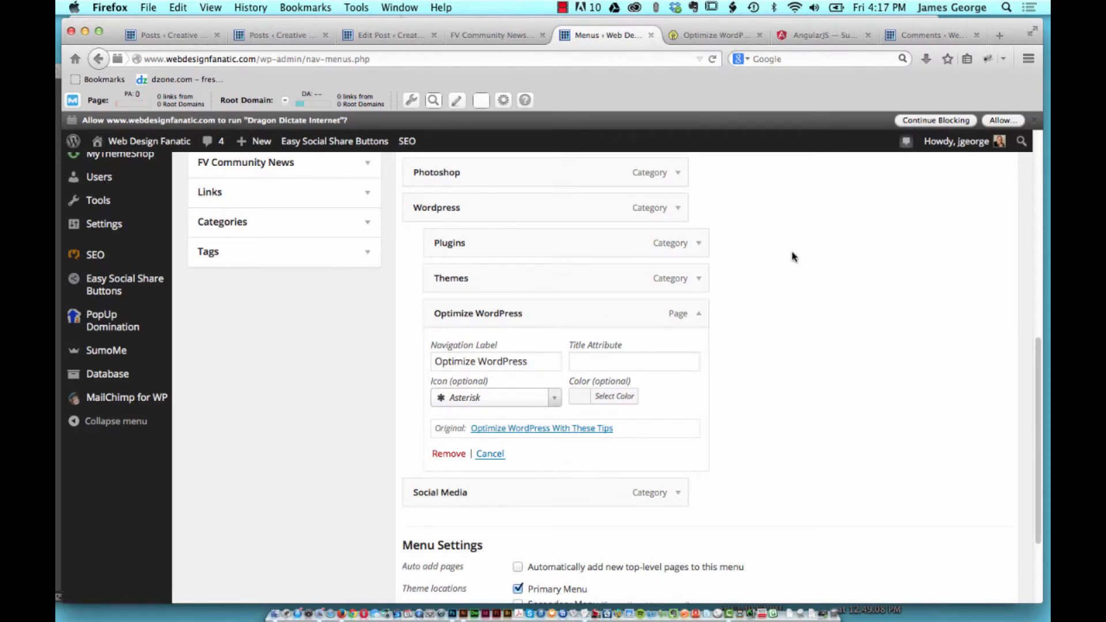
mouse_move(552, 393)
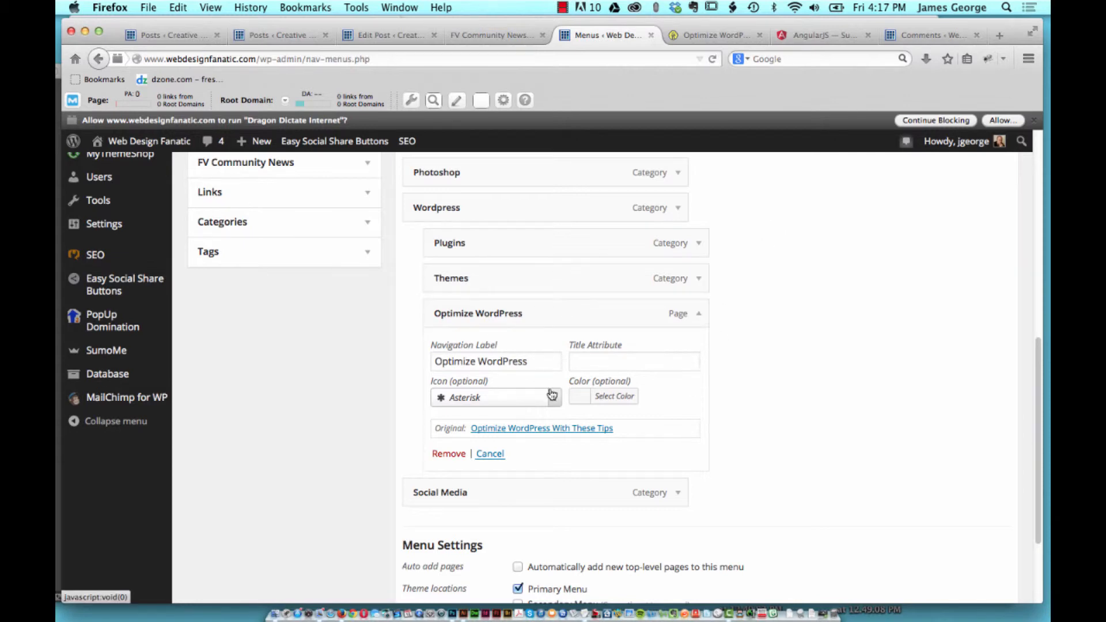
click(717, 35)
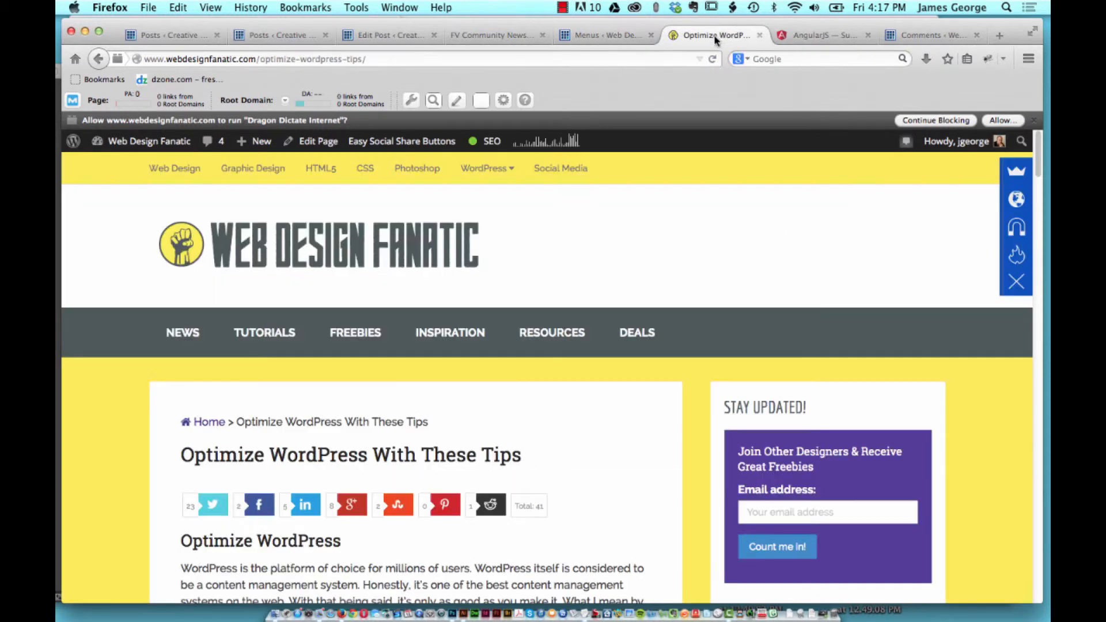
mouse_move(284, 343)
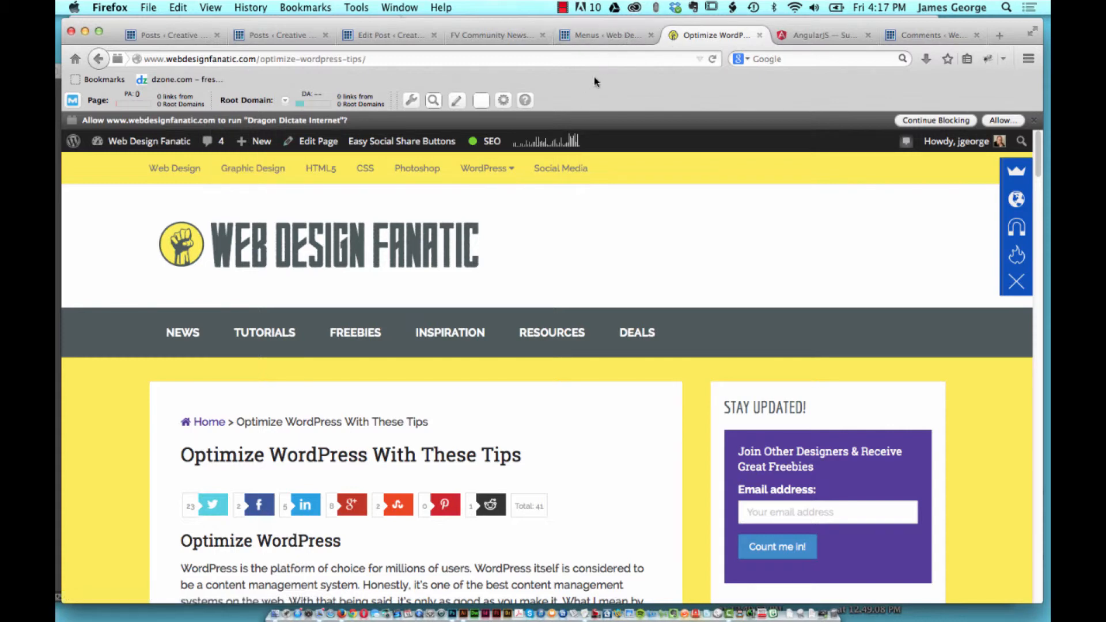
Switch back to the Menus tab with the Optimize WordPress item still expanded.
click(607, 34)
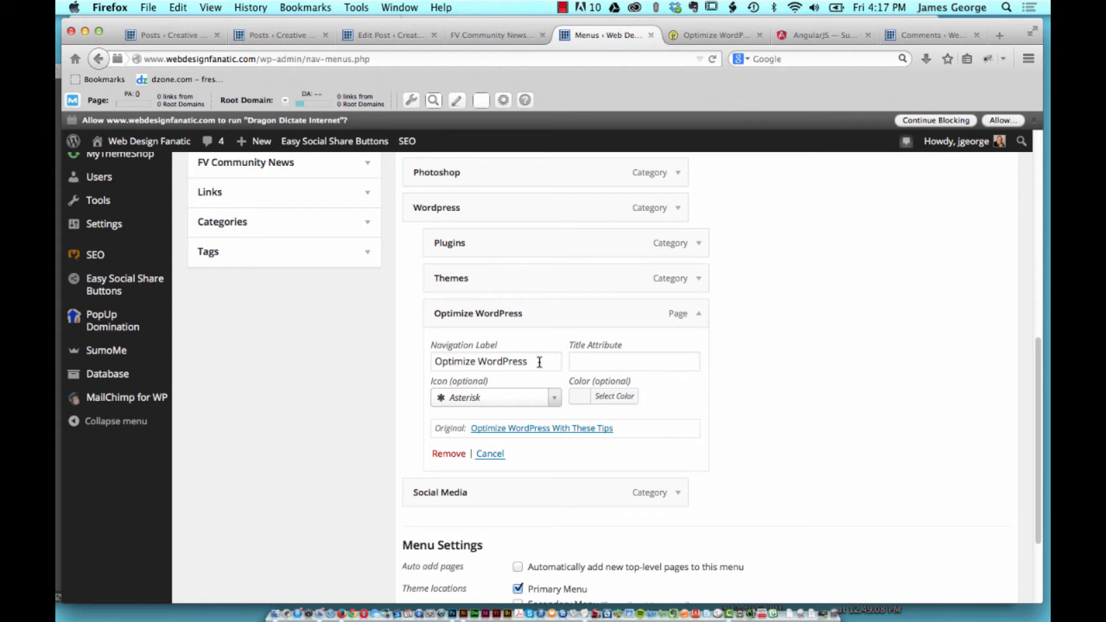
mouse_move(543, 372)
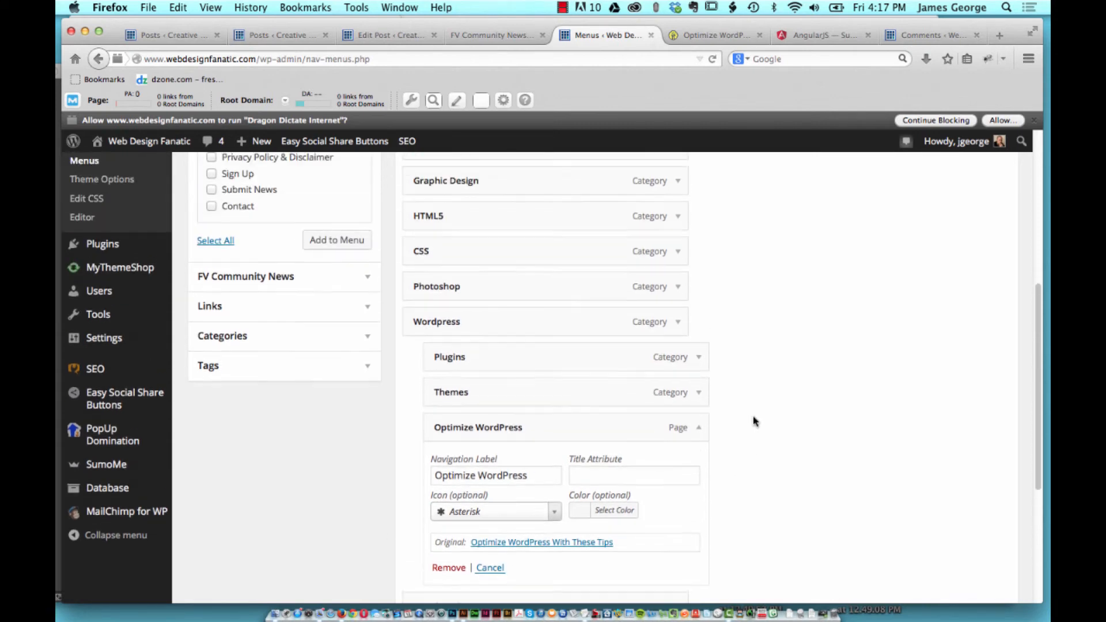
scroll(down, 3)
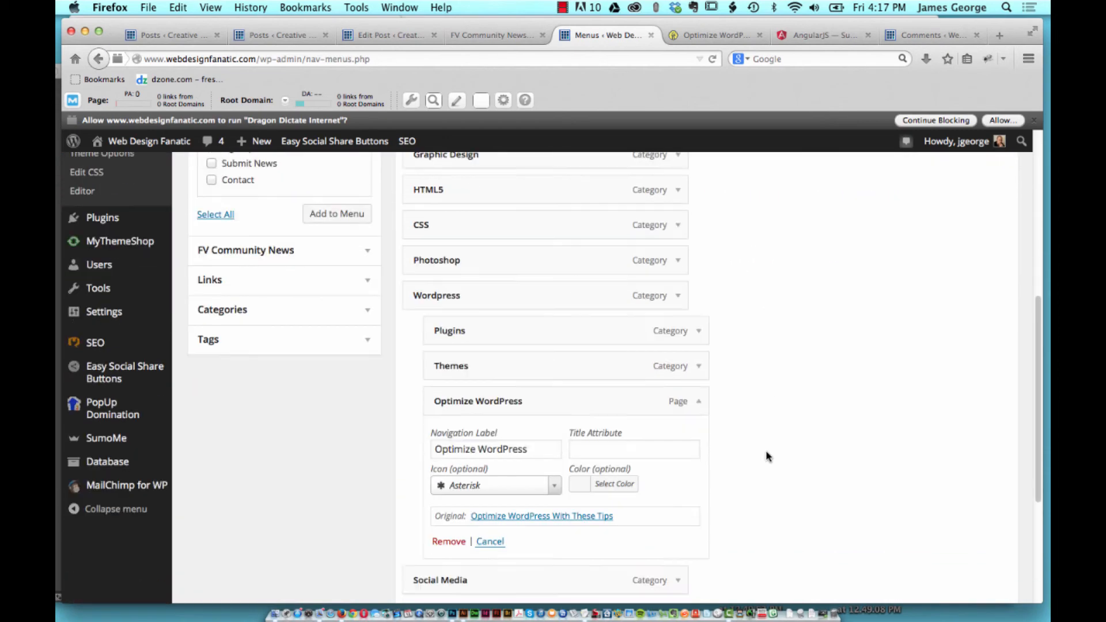
scroll(down, 3)
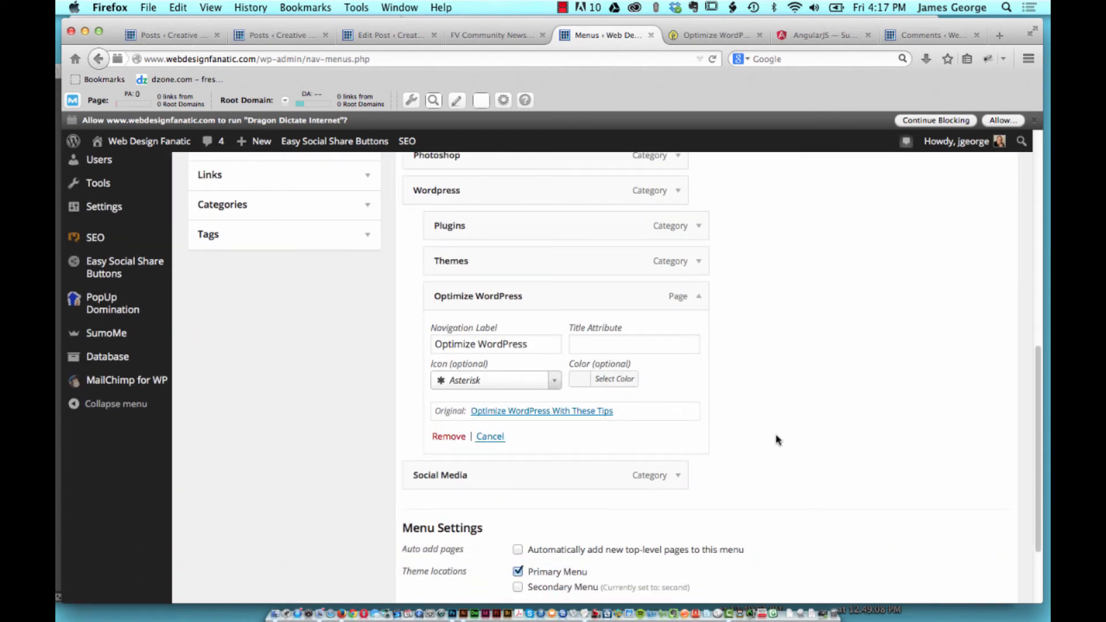